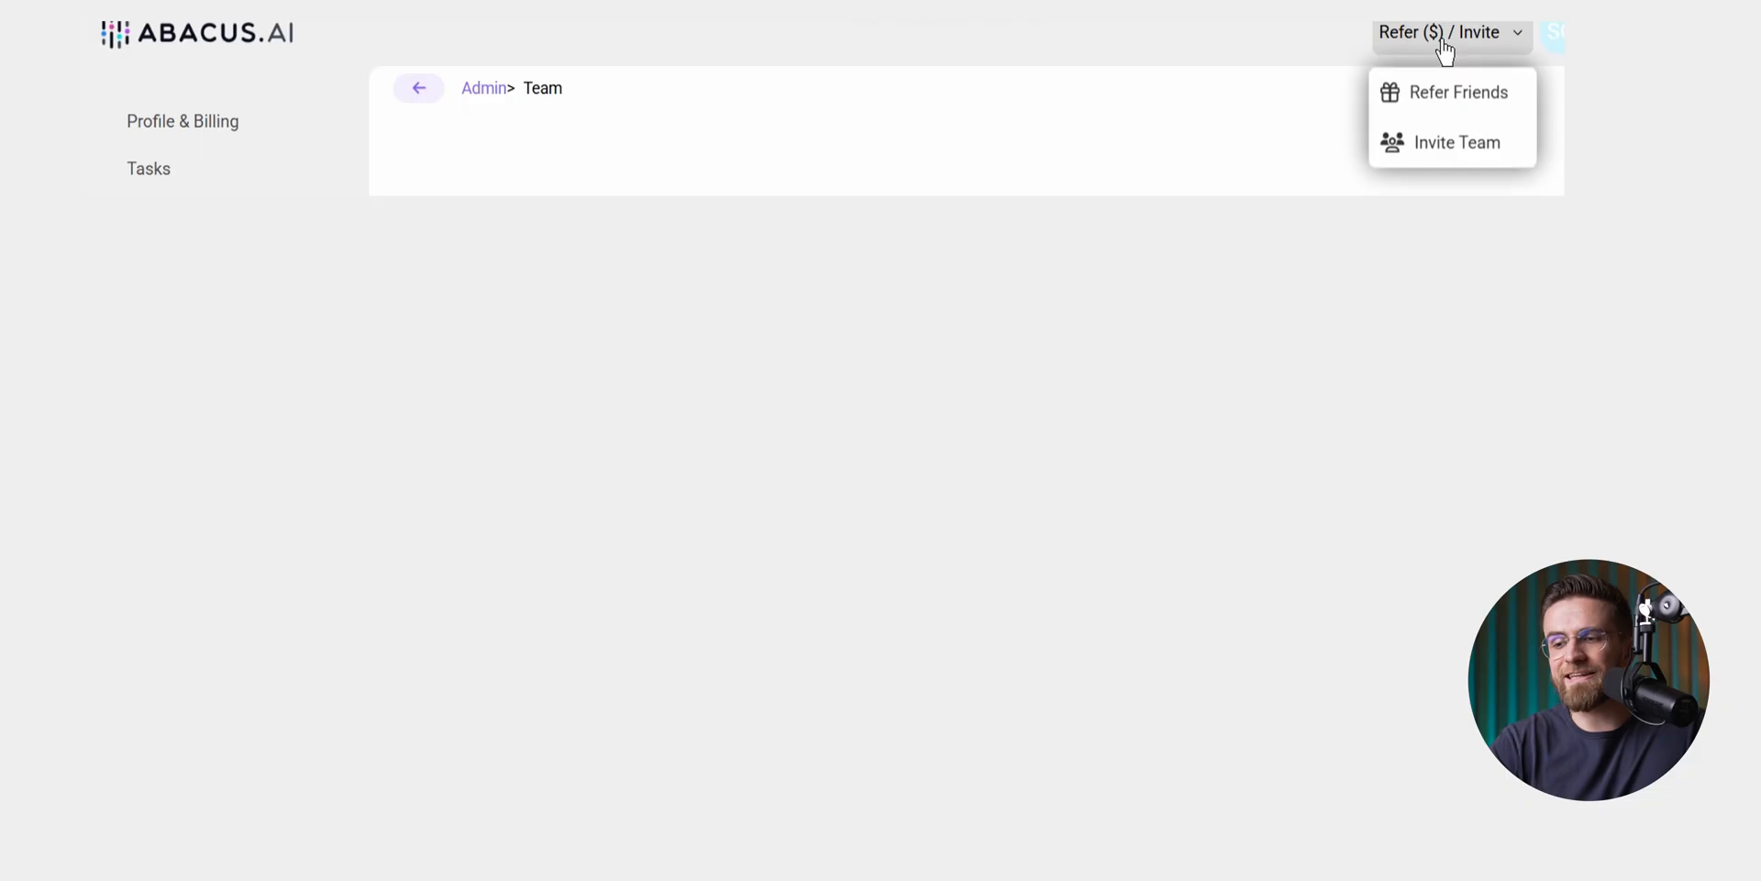
Step: View the Refer Friends page with its shareable referral link and email invite field
{"action": "left_click", "coordinate": [1457, 92]}
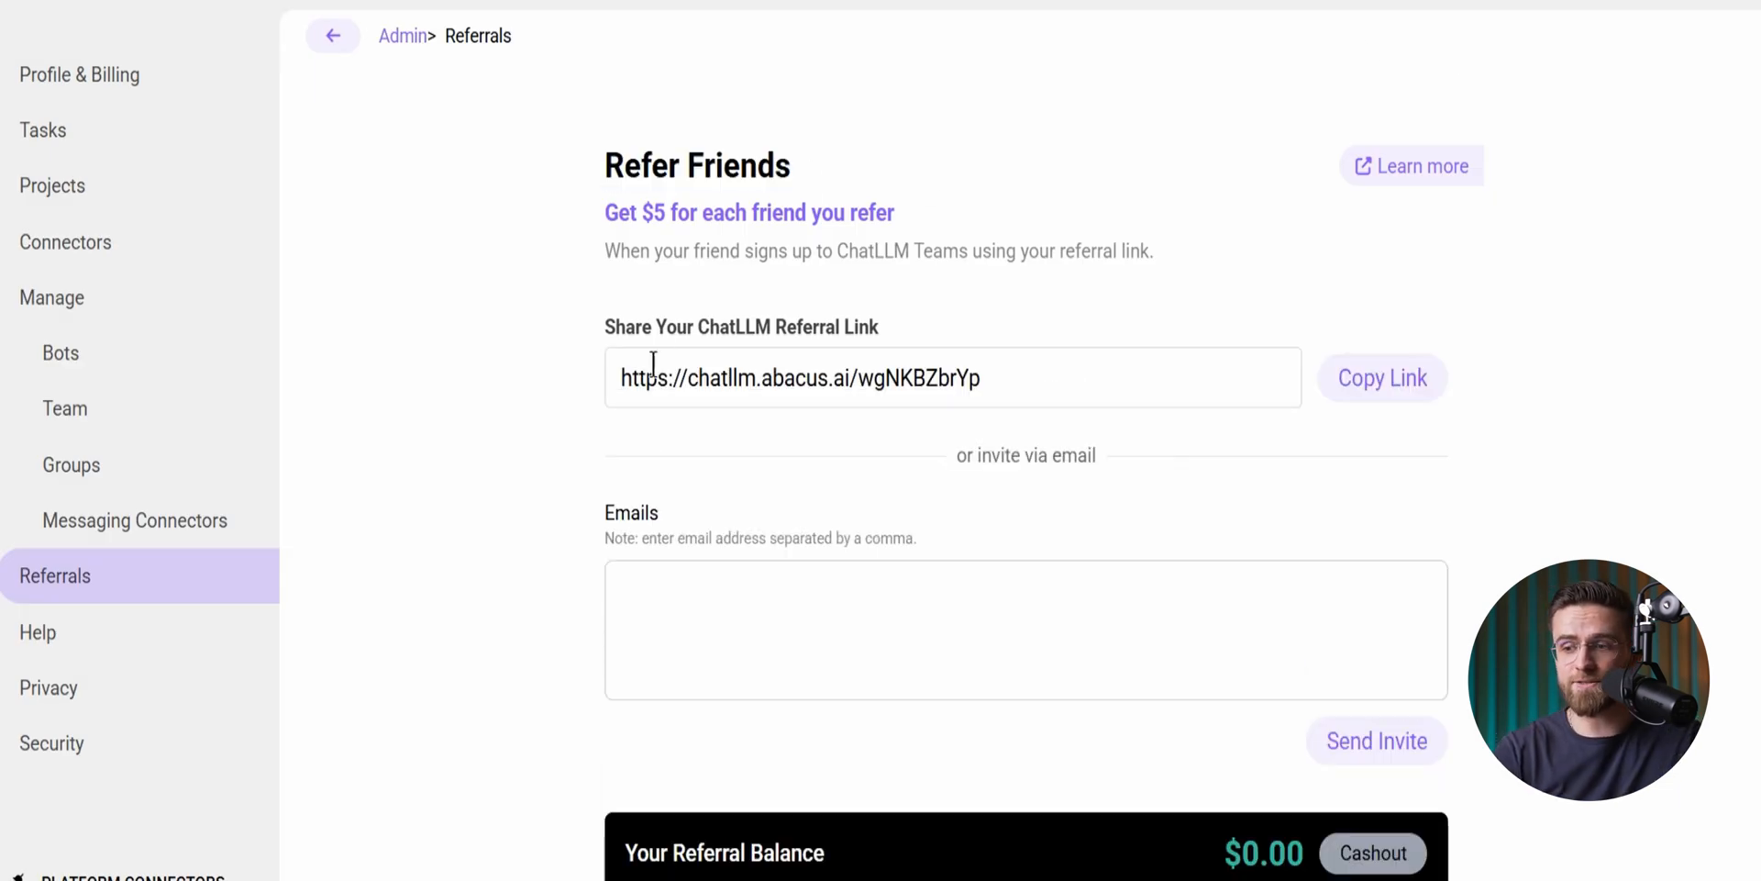
{"action": "mouse_move", "coordinate": [888, 112]}
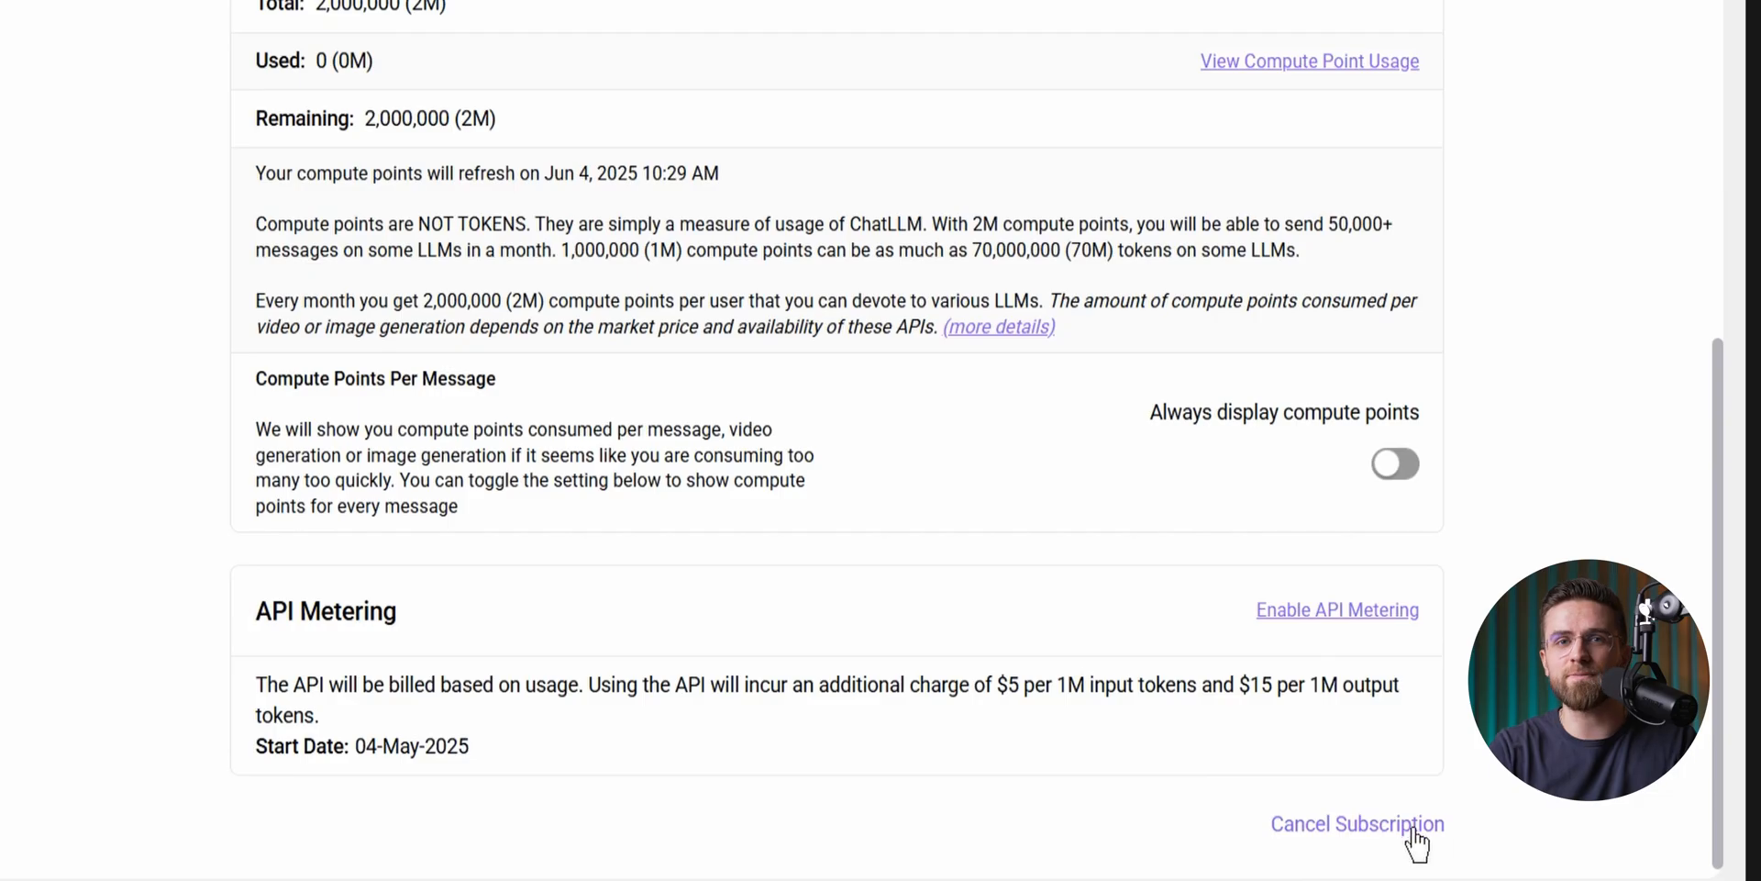
Step: Cancel the subscription with the reason 'I want out' and confirm the cancellation
{"action": "left_click", "coordinate": [1356, 824]}
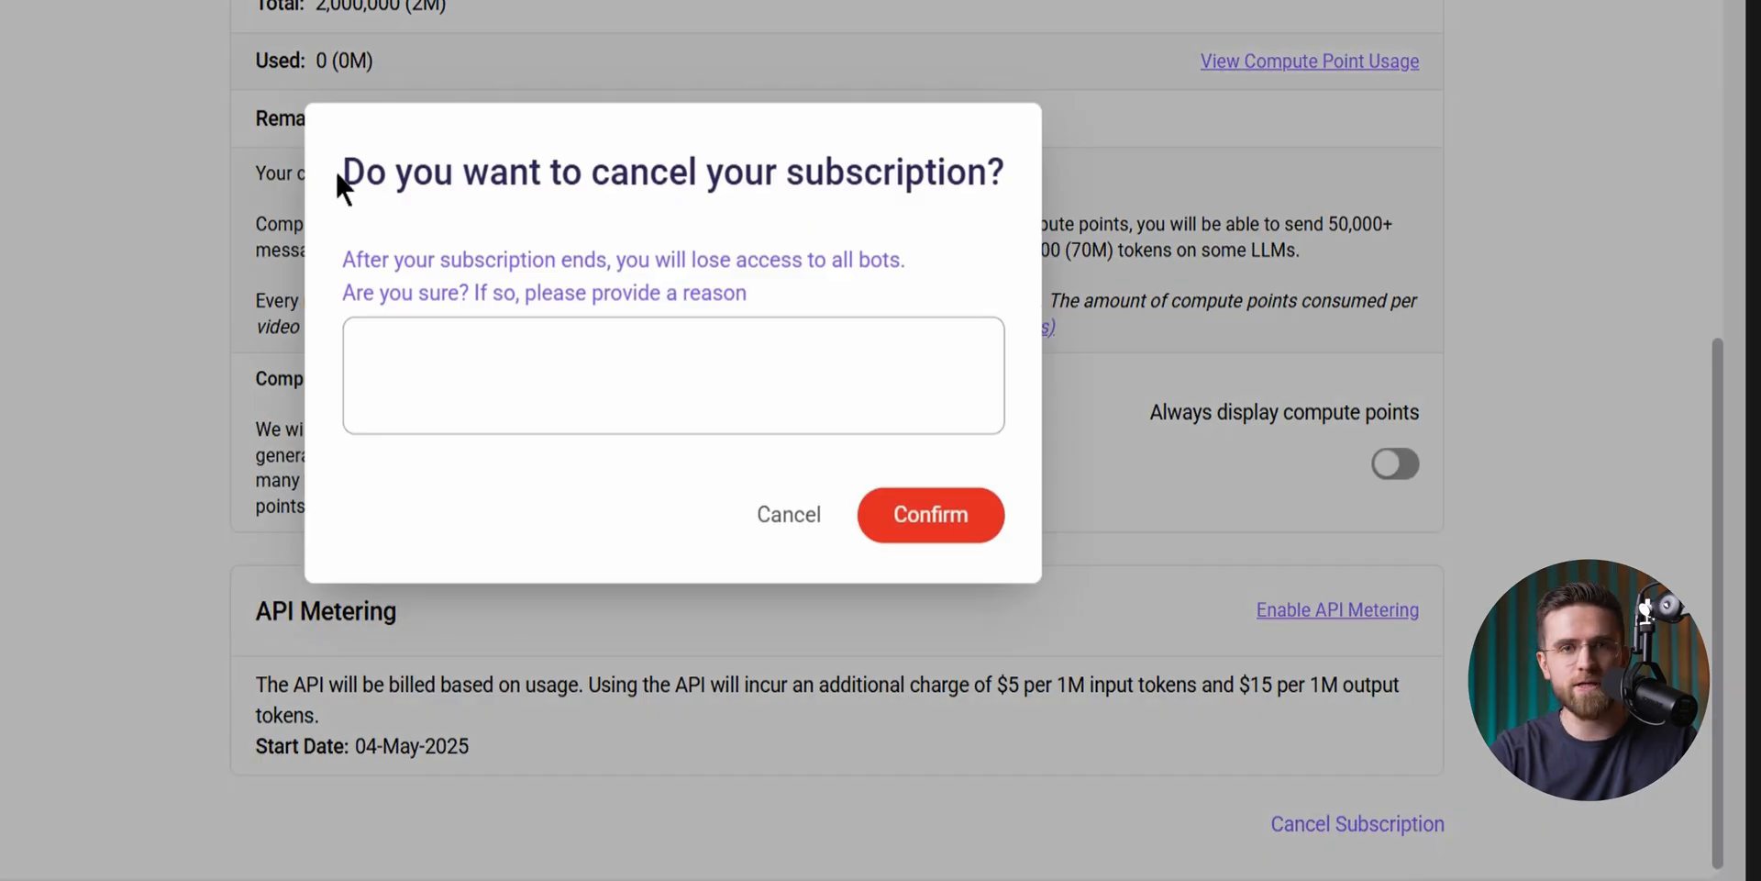
{"action": "type", "text": "I want"}
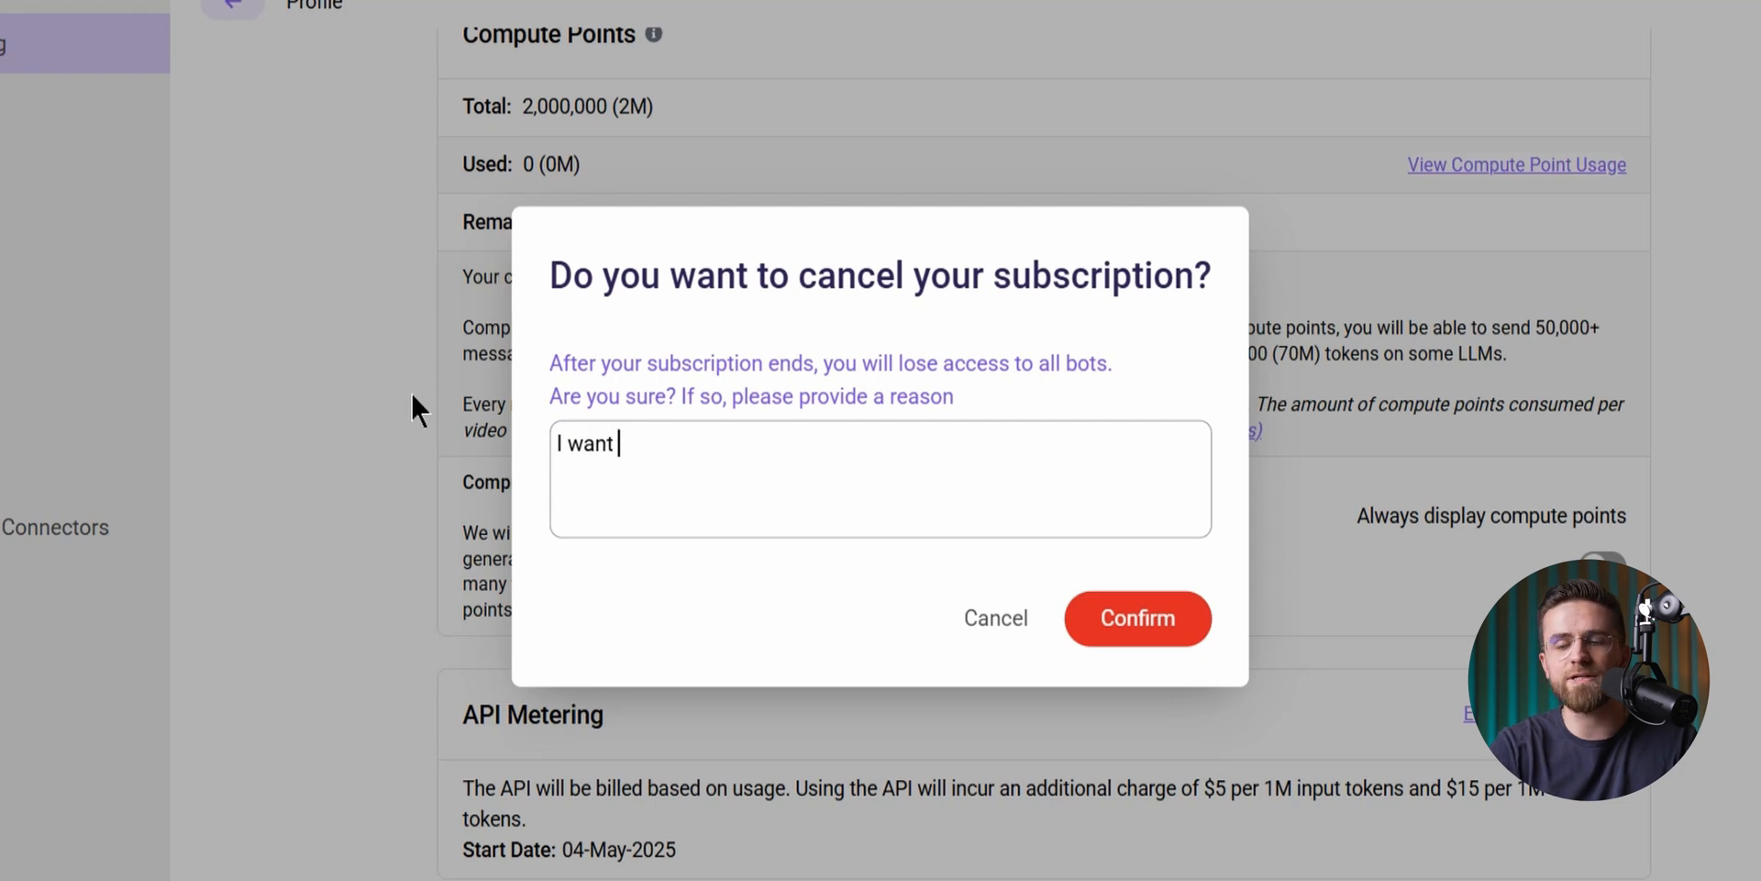
{"action": "type", "text": "out"}
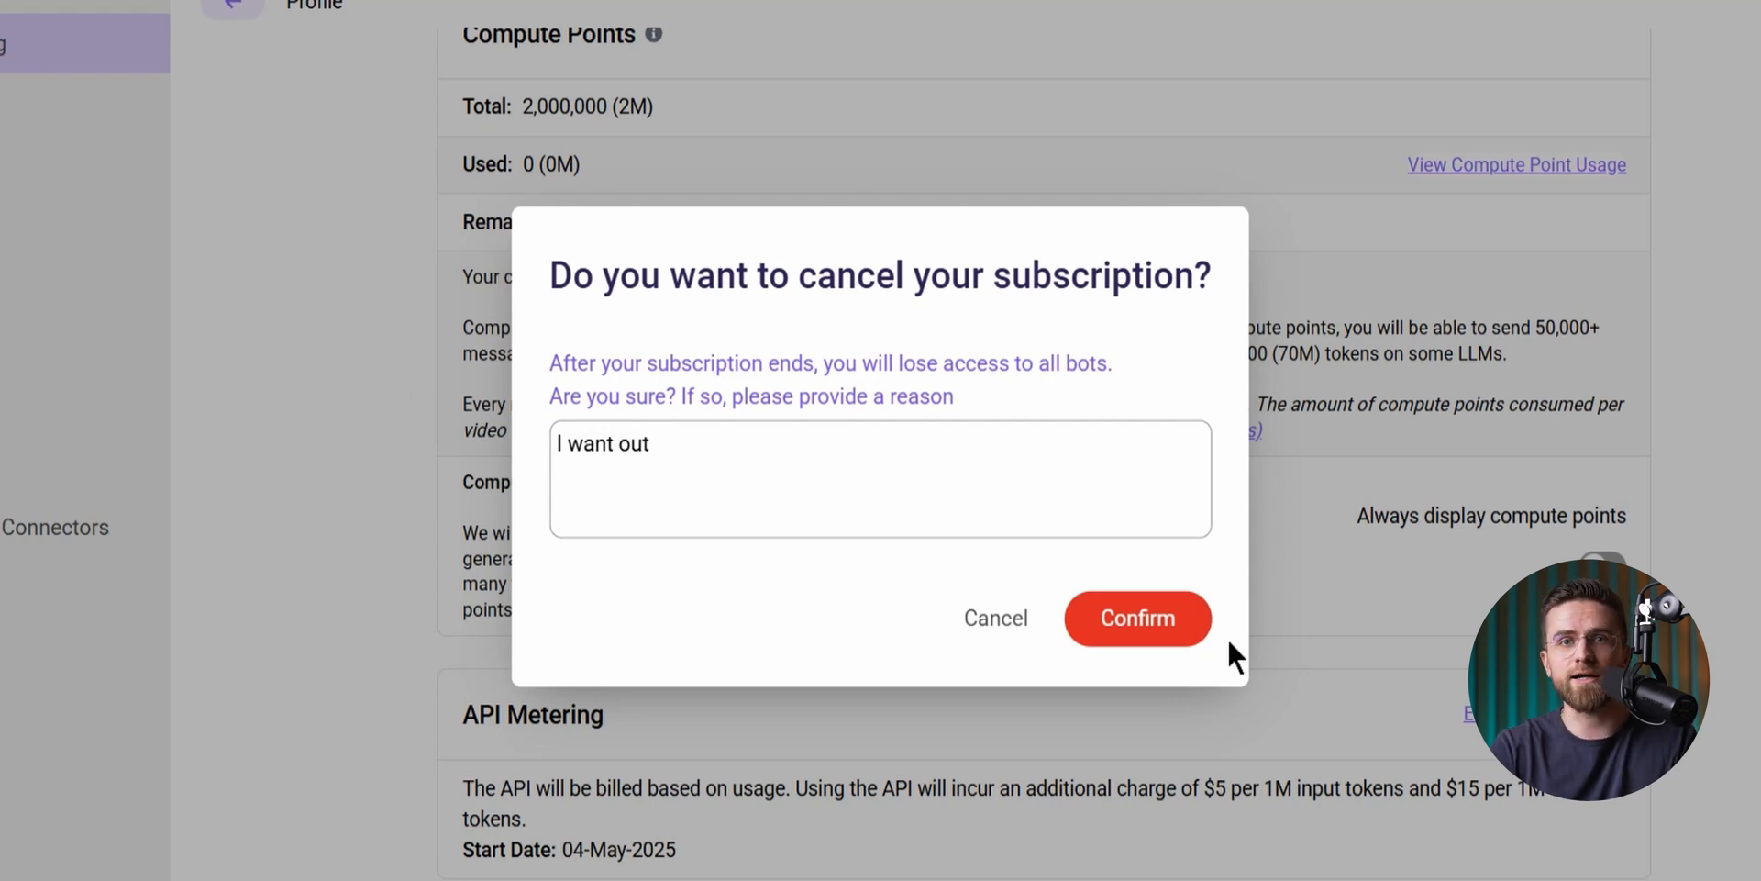
{"action": "left_click", "coordinate": [1135, 619]}
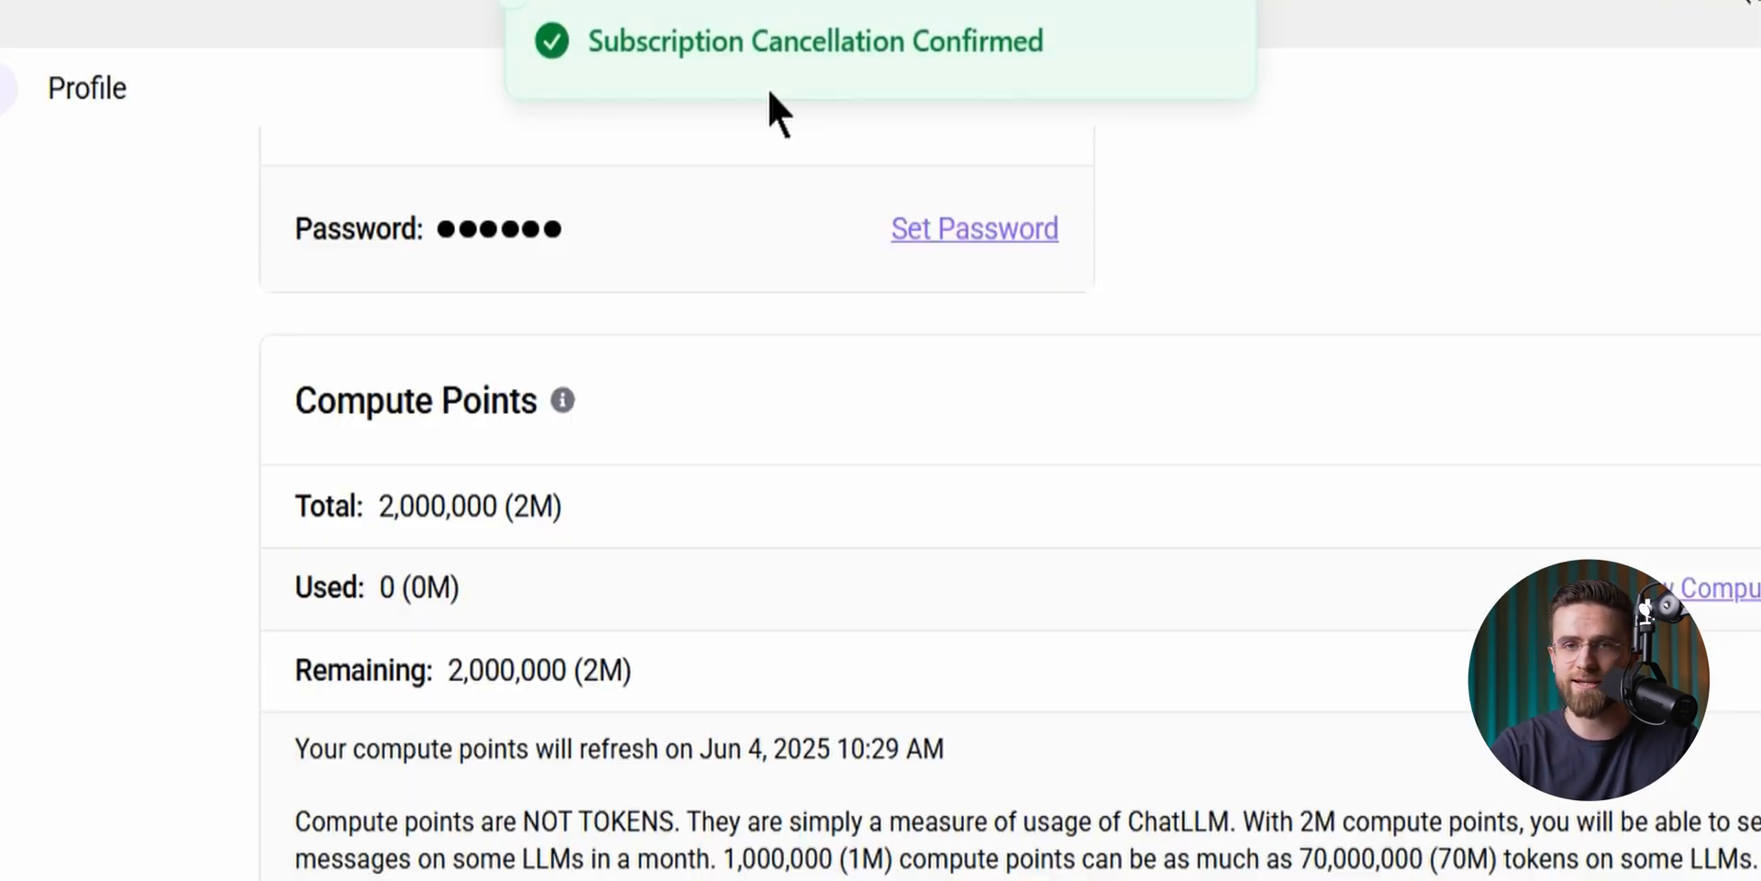